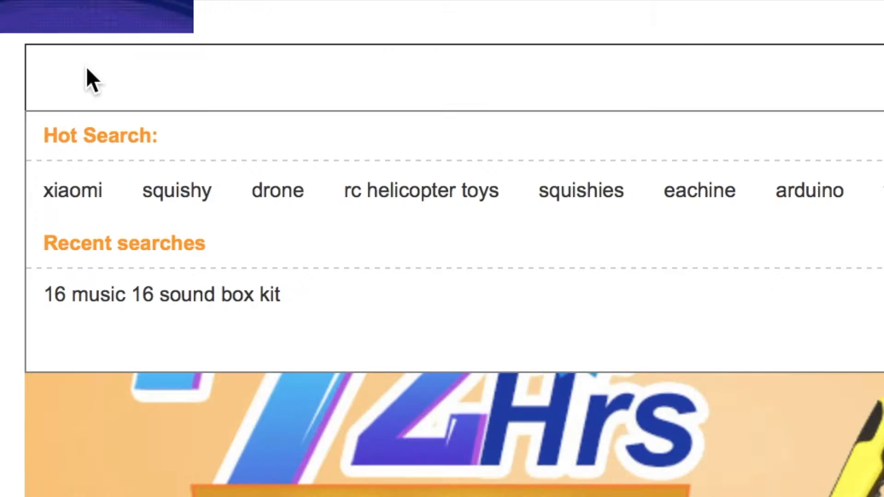
# Search '16 music' and run the suggested '16 music 16 sound box kit' query, getting 4 results.
pyautogui.write('16 music 16 sound bo')
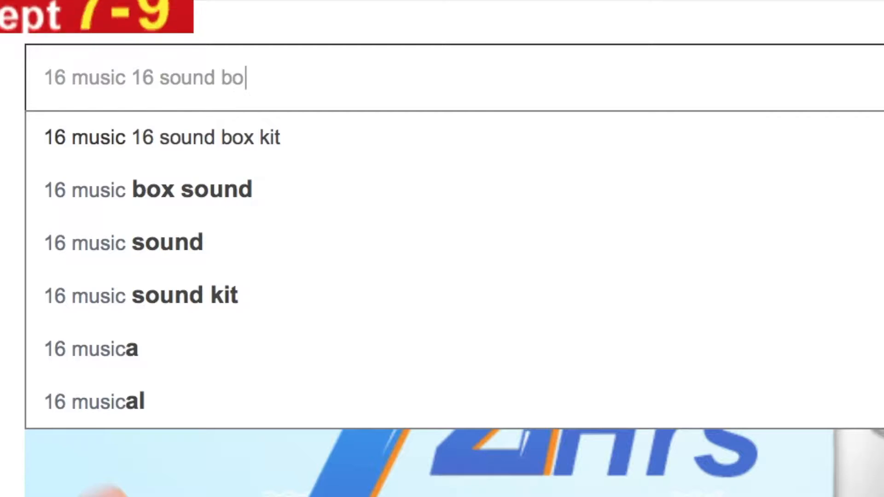
pyautogui.click(162, 136)
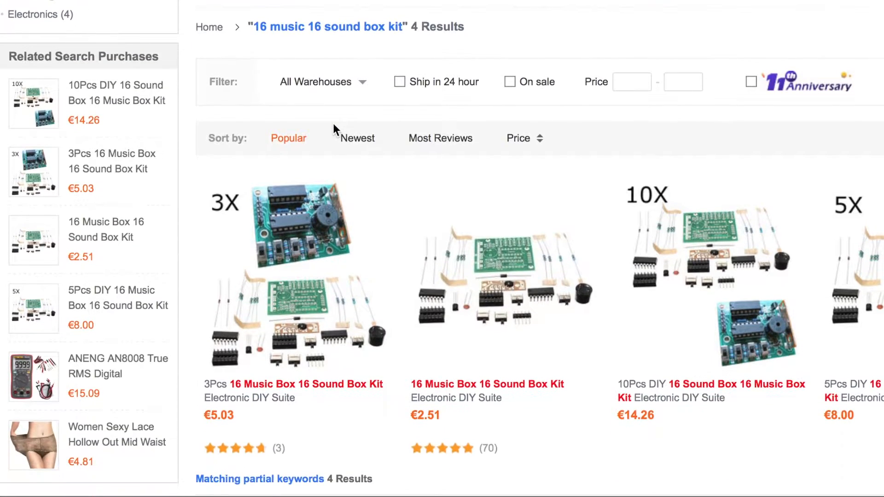
# View the €2.51 '16 Music Box 16 Sound Box Kit' result and move down to its customer reviews.
pyautogui.click(486, 384)
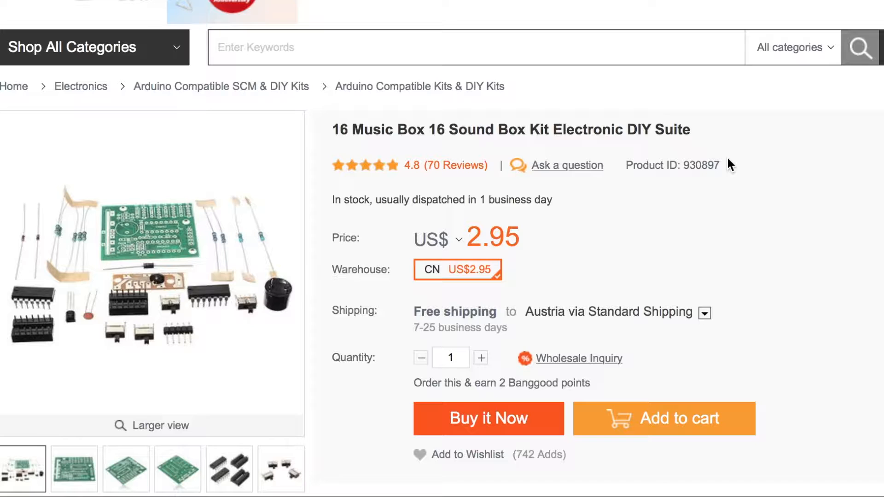
pyautogui.scroll(-3)
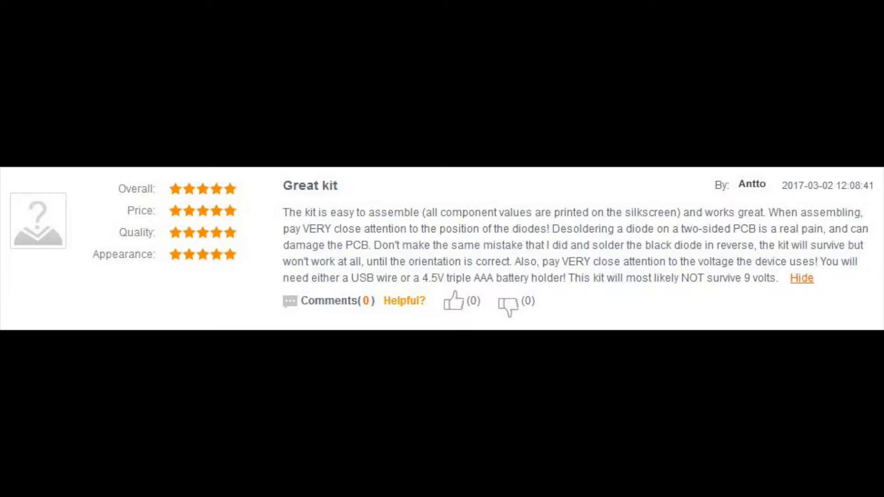
# Return up the product page to the US$2.95 price, shipping and Add to cart area.
pyautogui.scroll(-3)
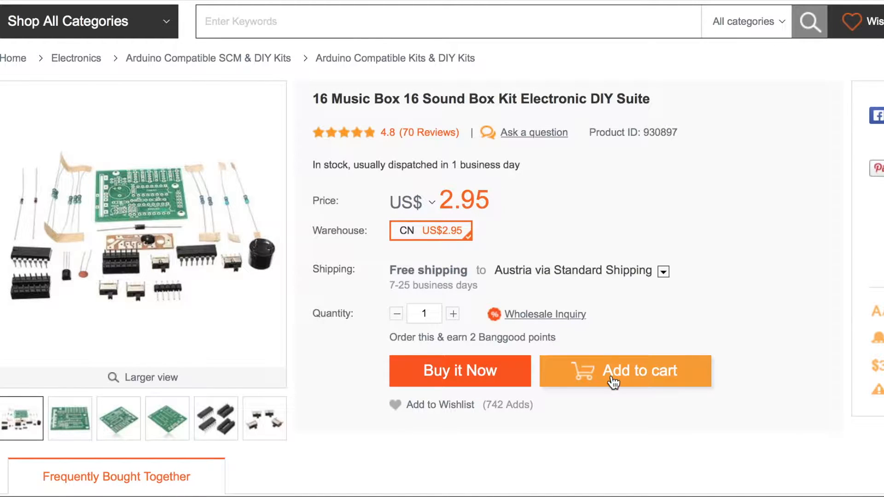
# Add one kit to the cart and proceed via 'View Cart & Checkout' to PayPal checkout.
pyautogui.click(624, 371)
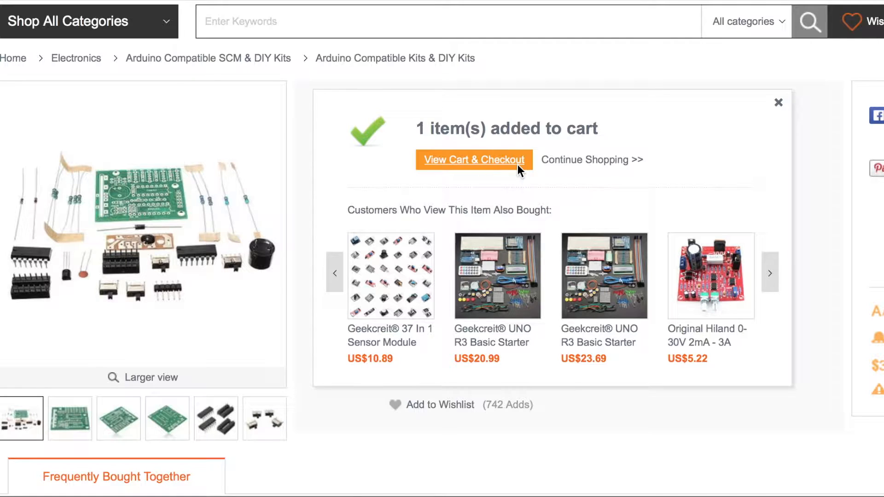
pyautogui.click(473, 160)
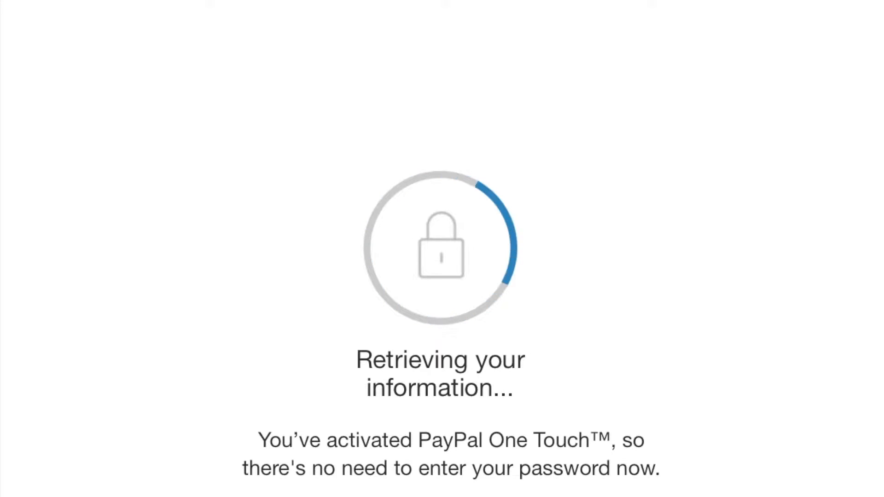